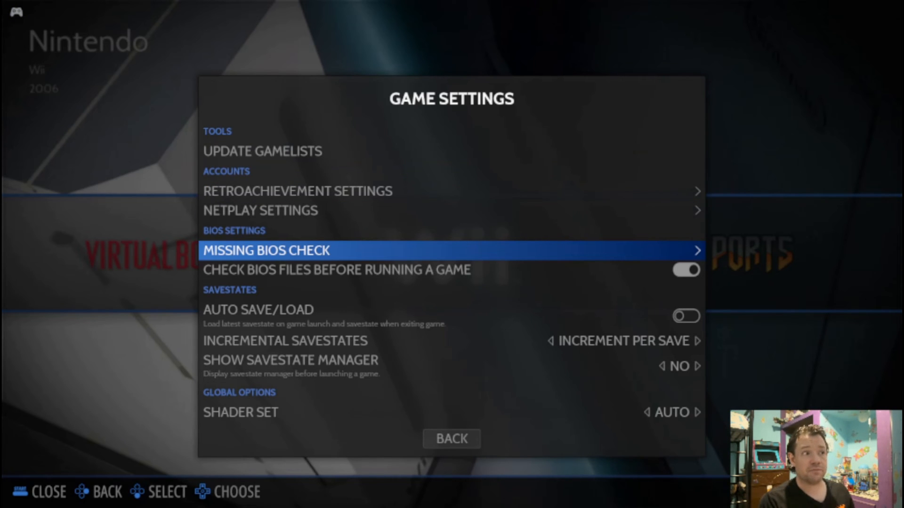
Step: Run the Missing BIOS Check, revealing missing PlayStation 2 and PlayStation BIOS files
click(266, 250)
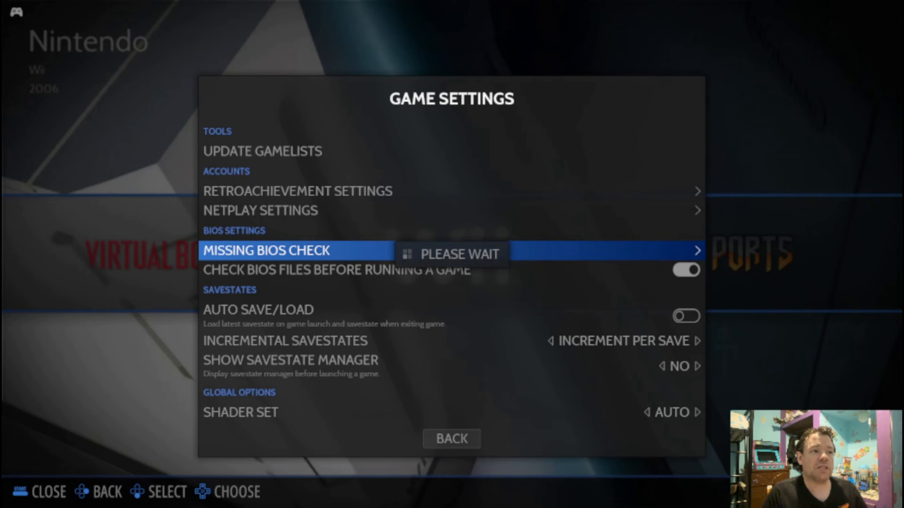
click(268, 250)
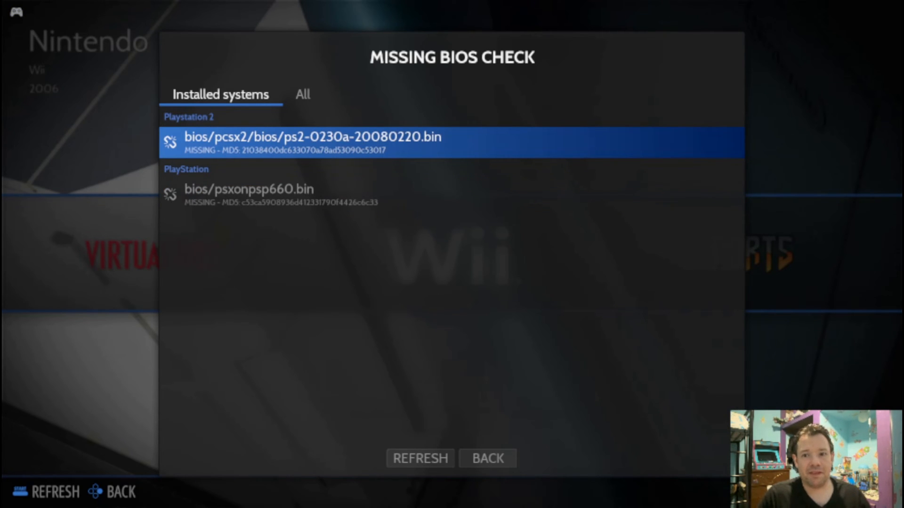
Step: List missing BIOS files for all systems, scroll through them, then return to Installed systems
click(302, 94)
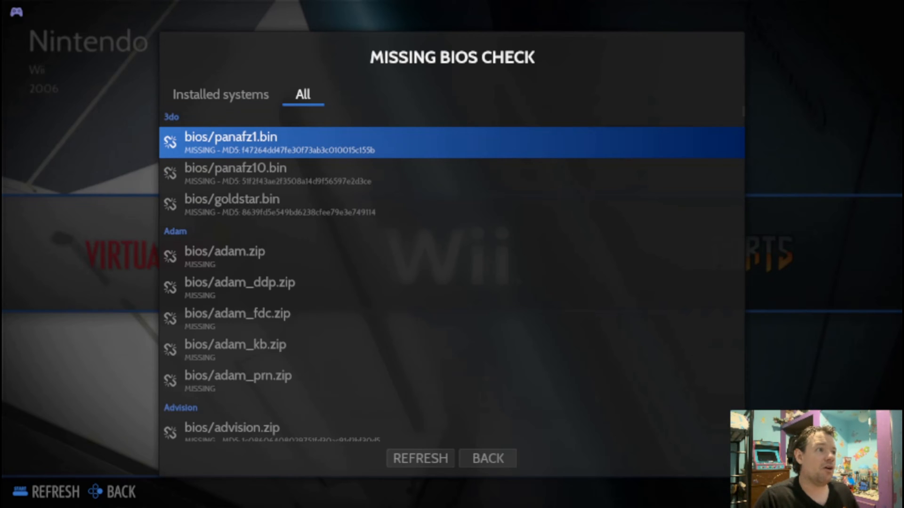
scroll(down, 3)
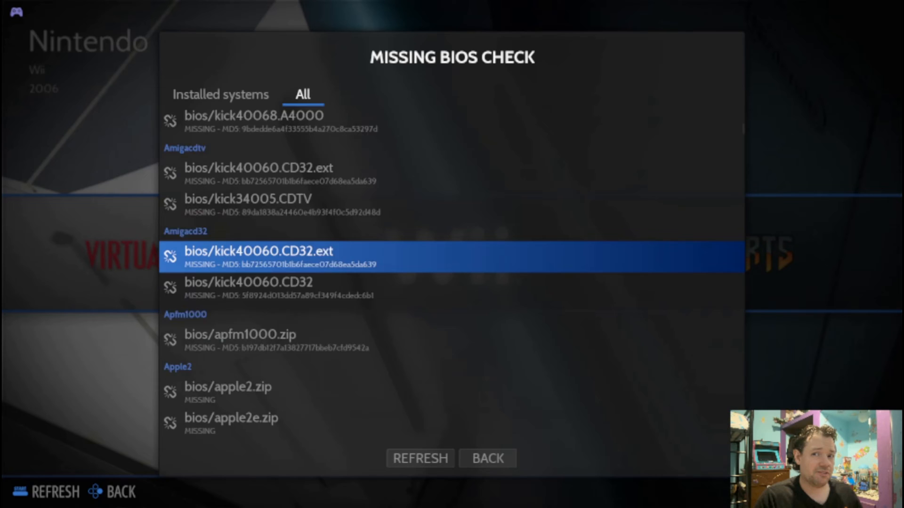
scroll(down, 3)
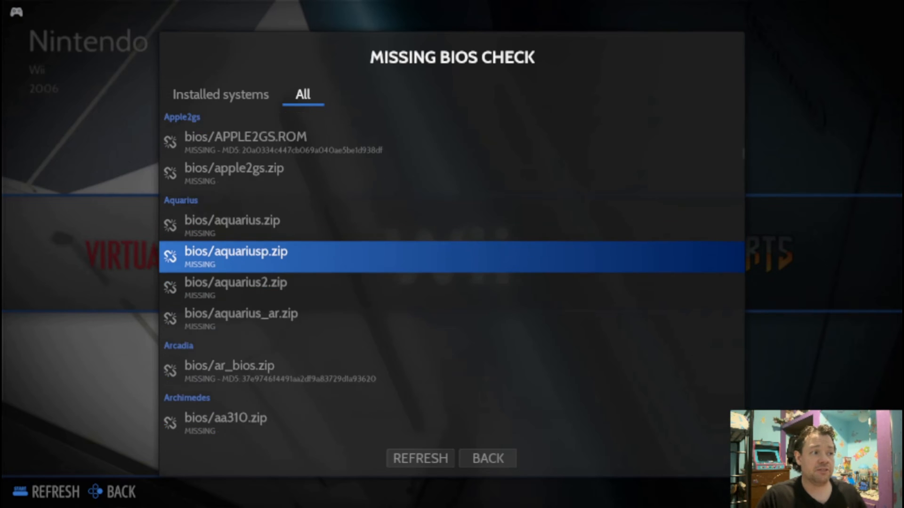
scroll(down, 3)
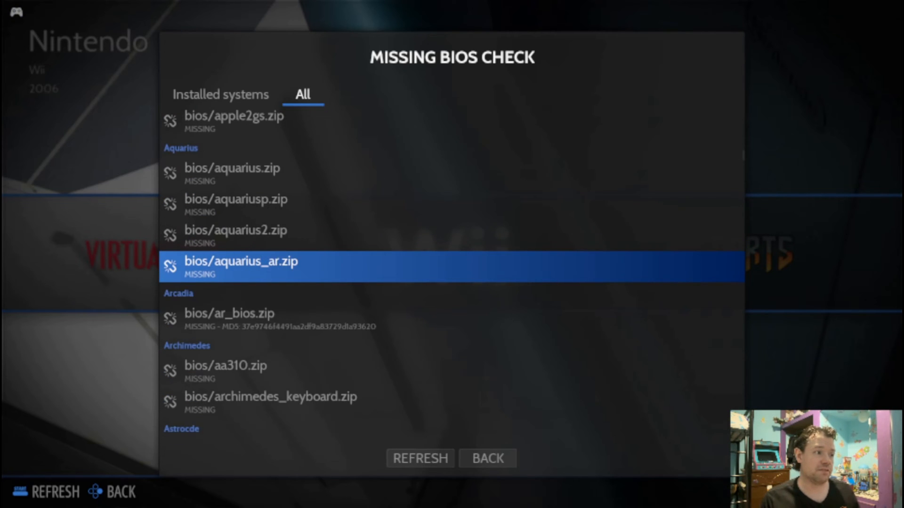
scroll(down, 3)
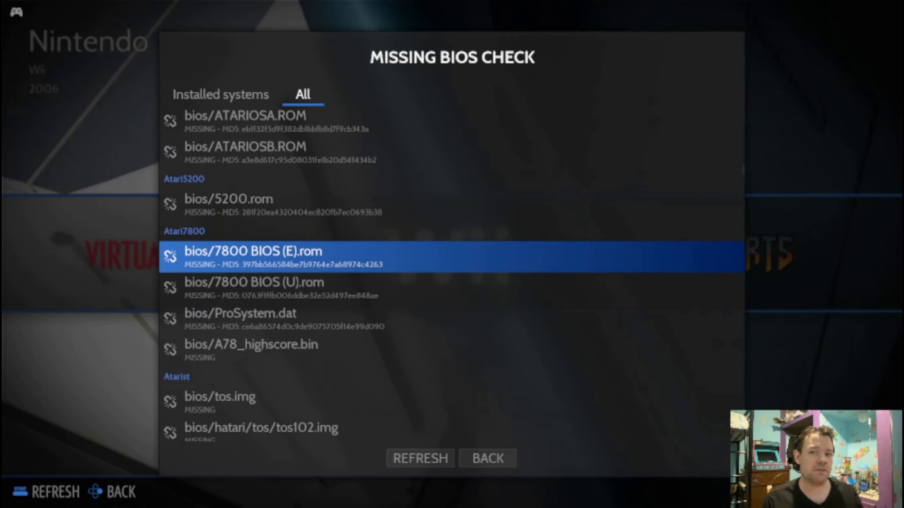
click(220, 94)
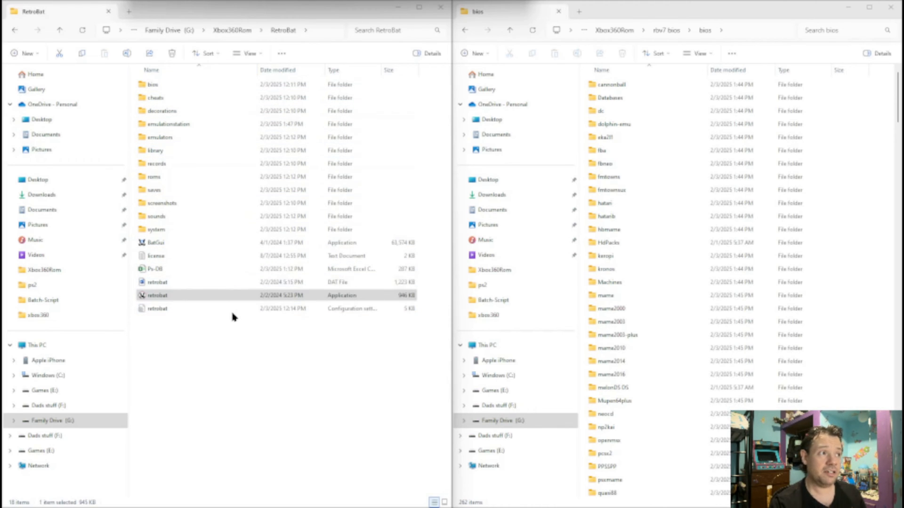
Step: Open RetroBat's bios folder in the left window with rbv7 bios kept open on the right
click(153, 84)
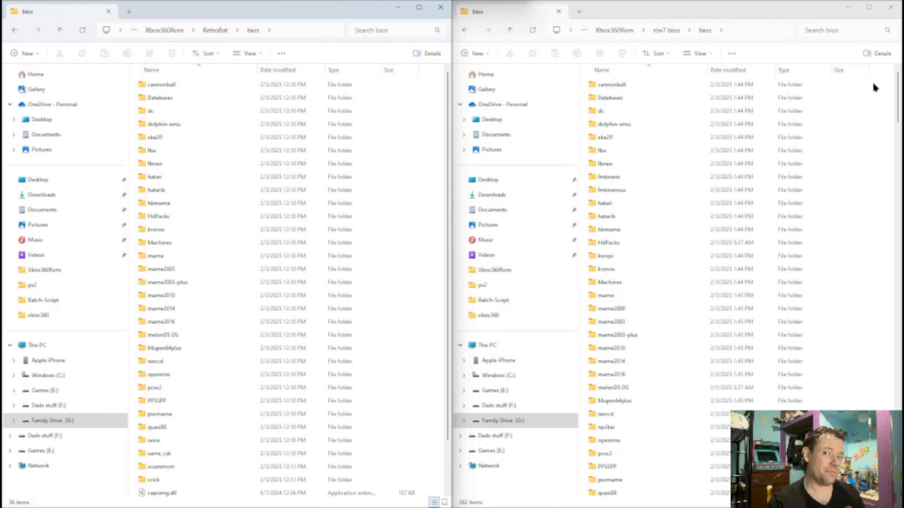
click(611, 84)
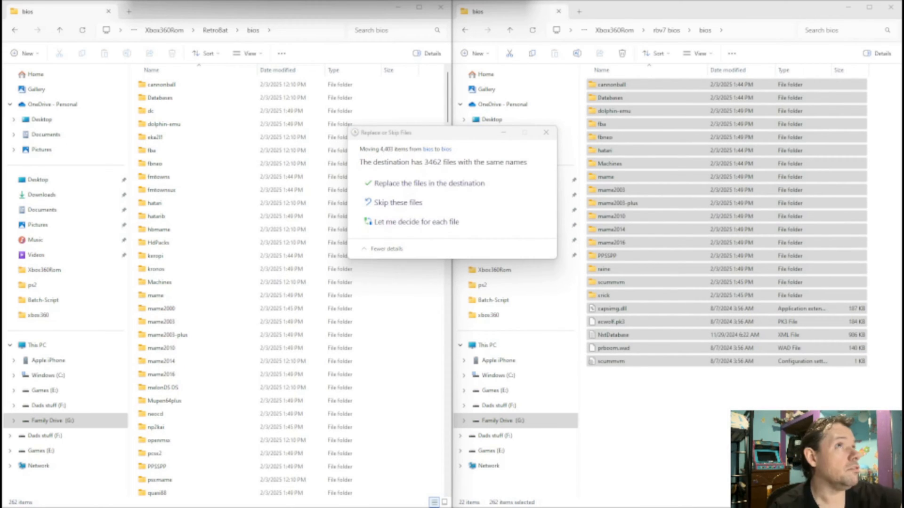
mouse_move(509, 176)
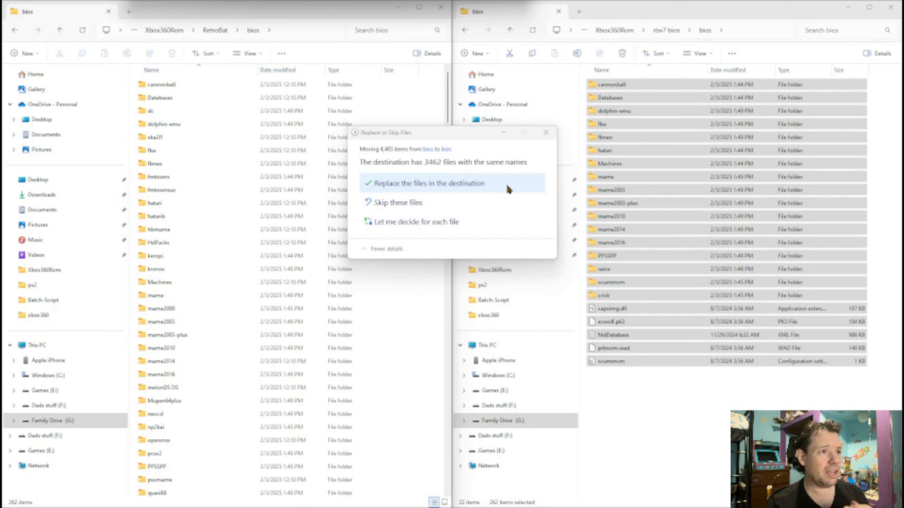
mouse_move(494, 192)
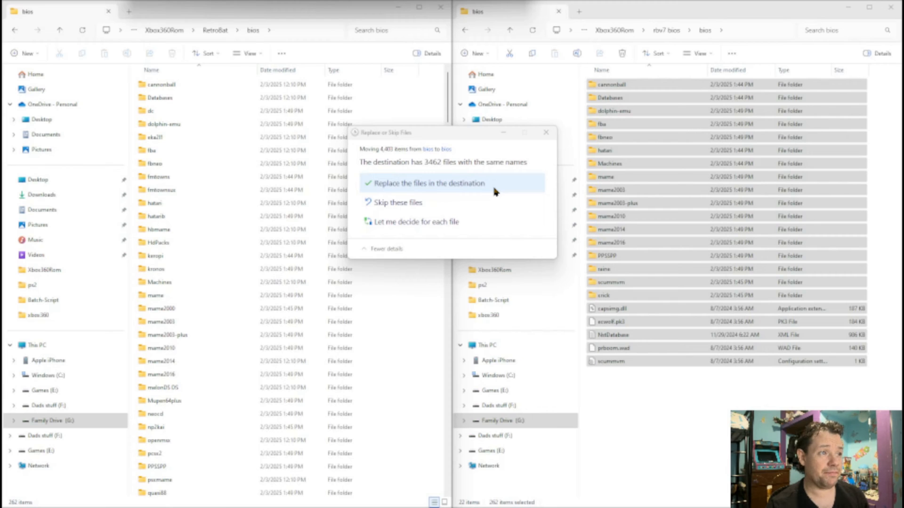
Step: Replace the same-named files in RetroBat's bios folder with the moved BIOS collection
click(428, 183)
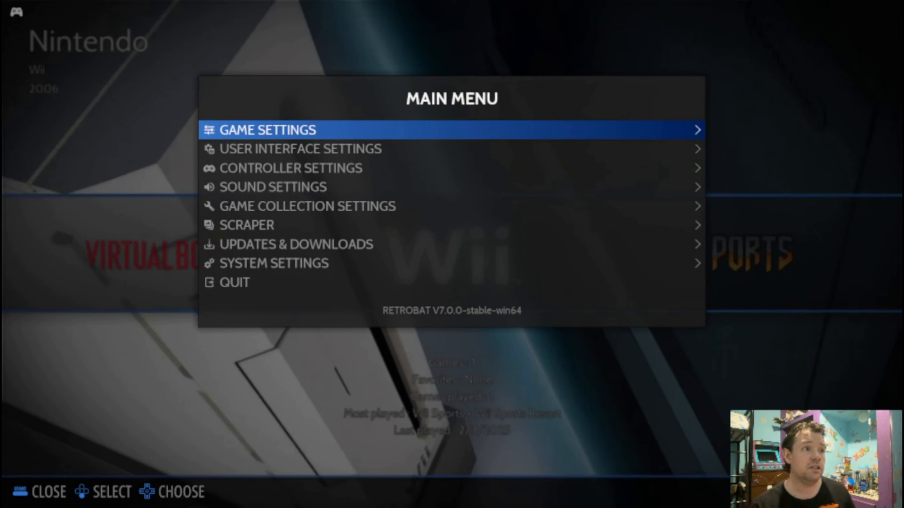
Step: Rerun the Missing BIOS Check from Game Settings and list all systems, showing missing Lynx ROMs
click(267, 129)
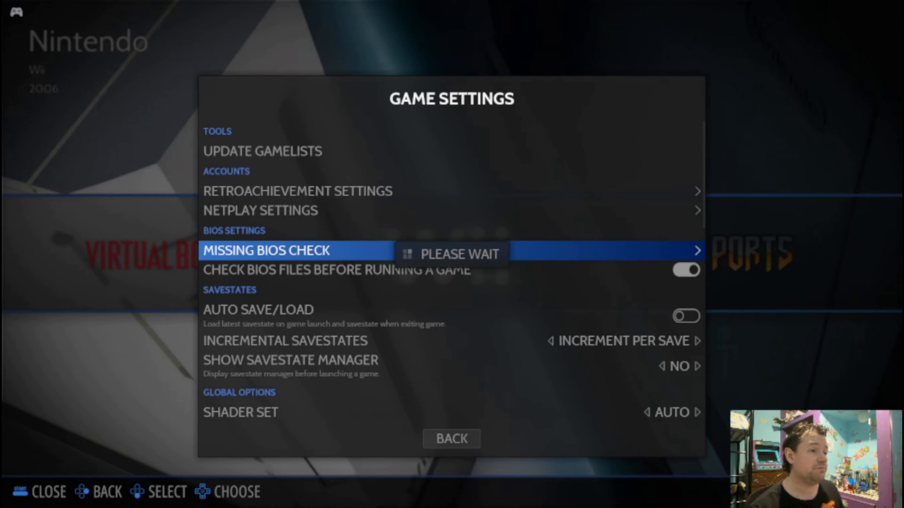
click(269, 251)
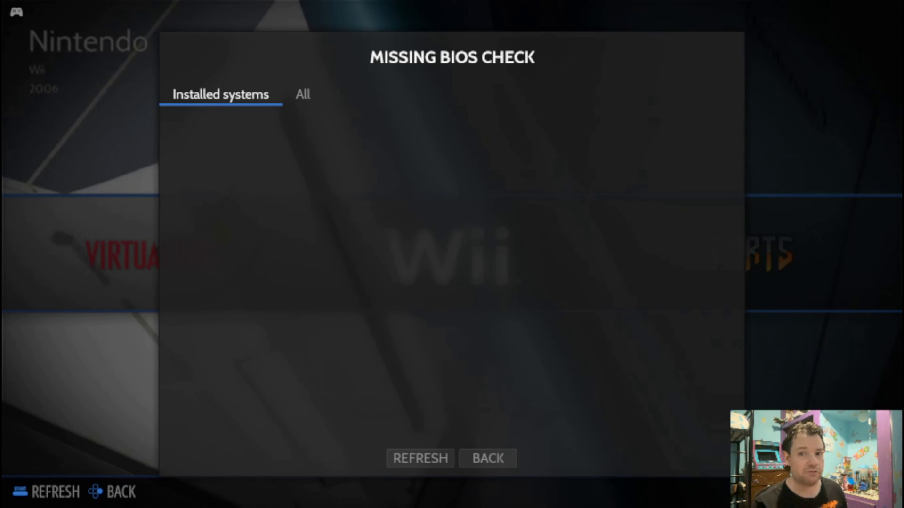
click(302, 94)
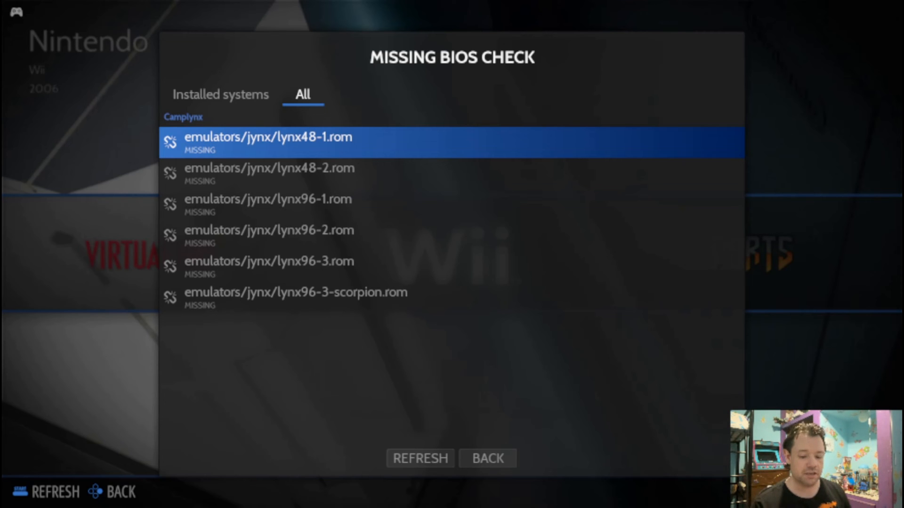
click(487, 458)
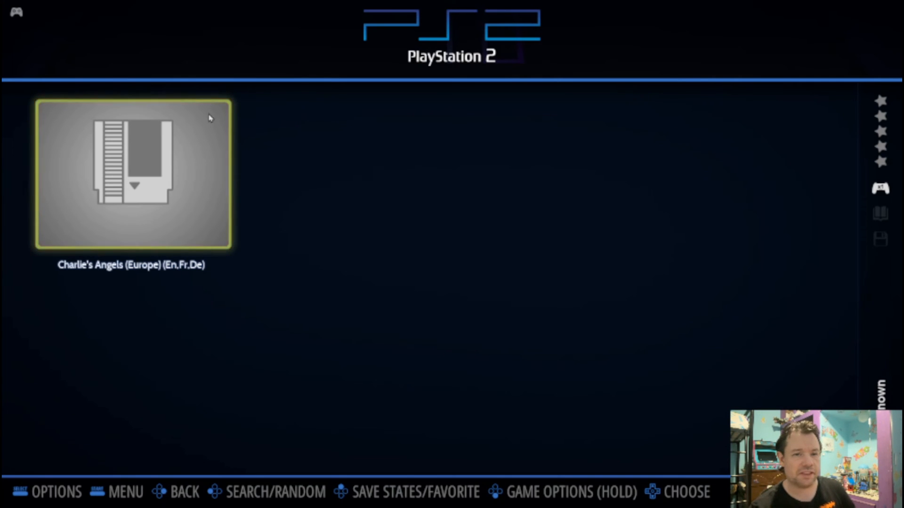
Step: Launch Charlie's Angels and answer Yes to installing the missing pcsx2-16 emulator
click(131, 174)
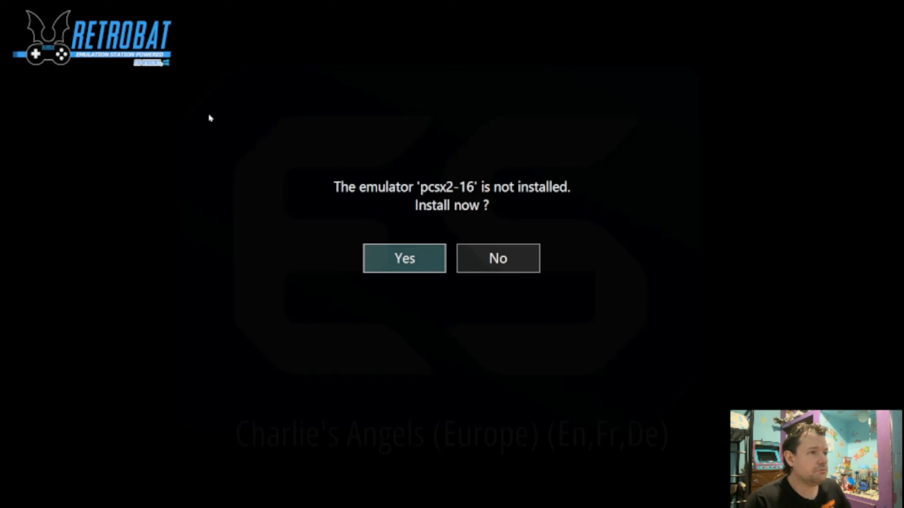
mouse_move(440, 128)
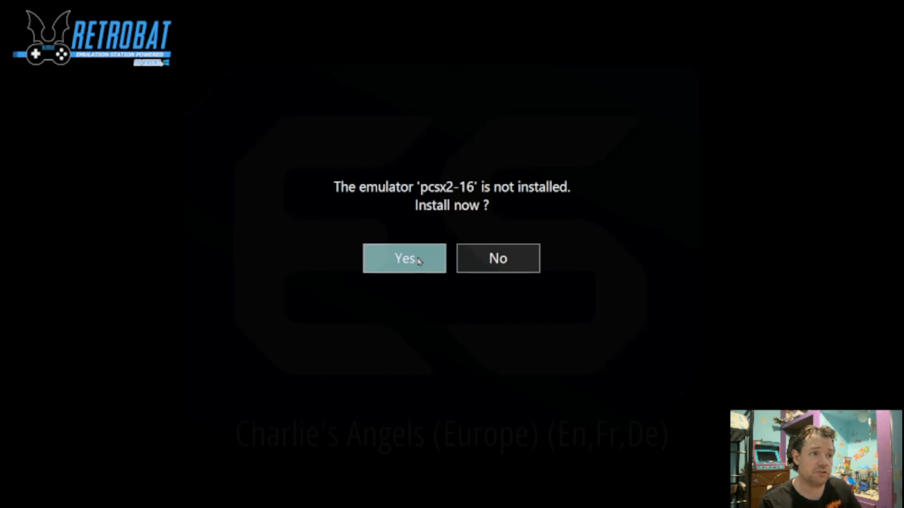
click(404, 258)
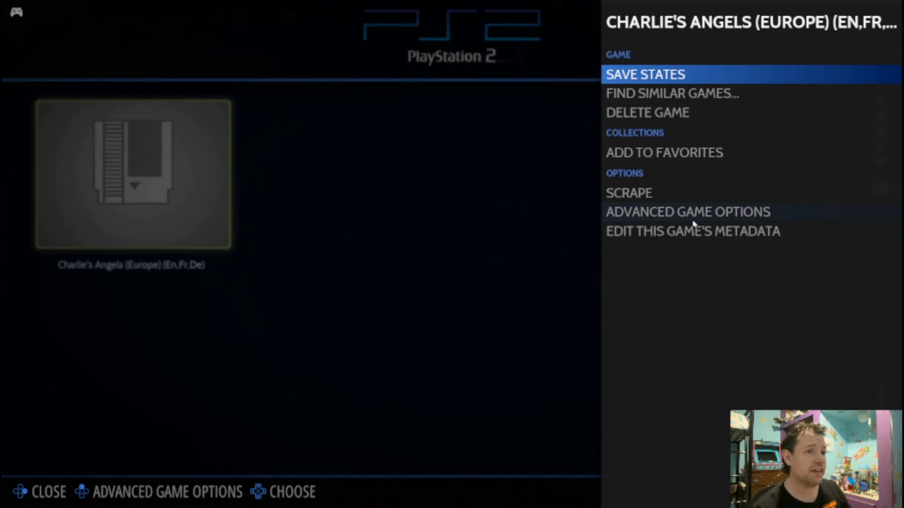
Step: Set Charlie's Angels' emulator to PCSX2 in Advanced Game Options and return to the game list
click(687, 211)
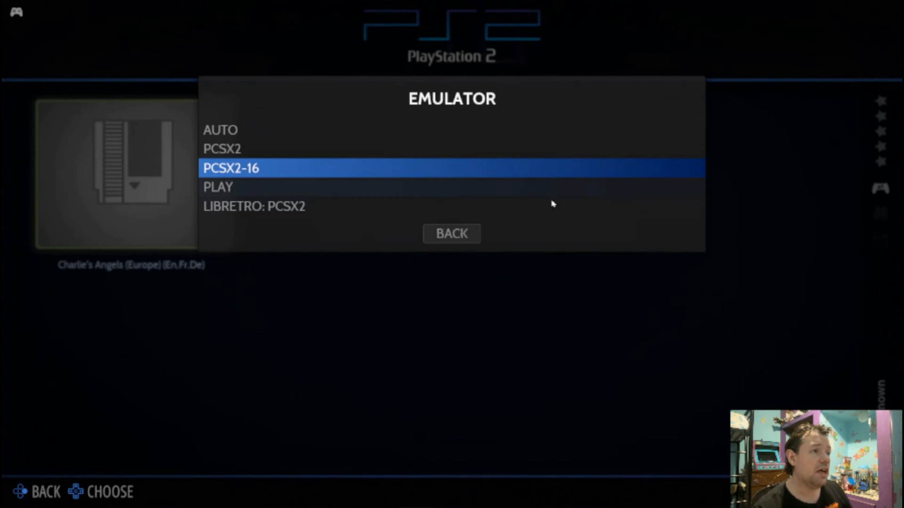
mouse_move(401, 153)
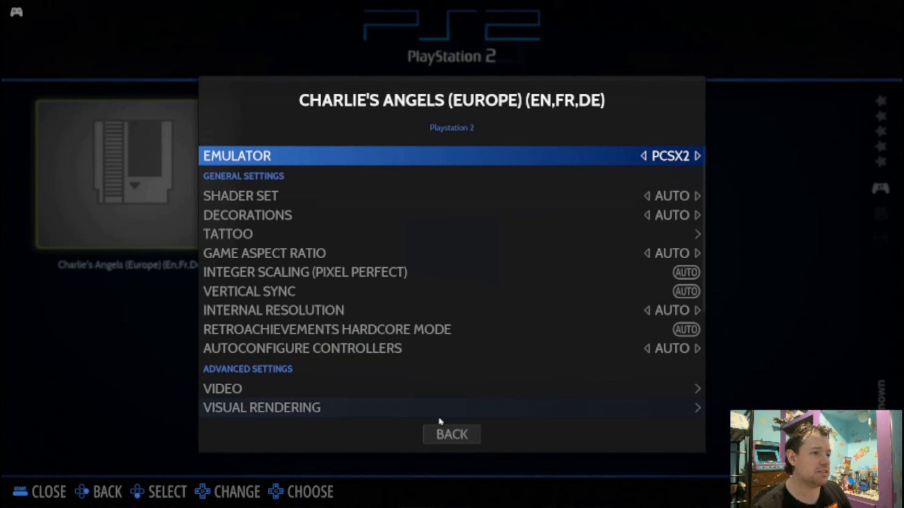
click(451, 434)
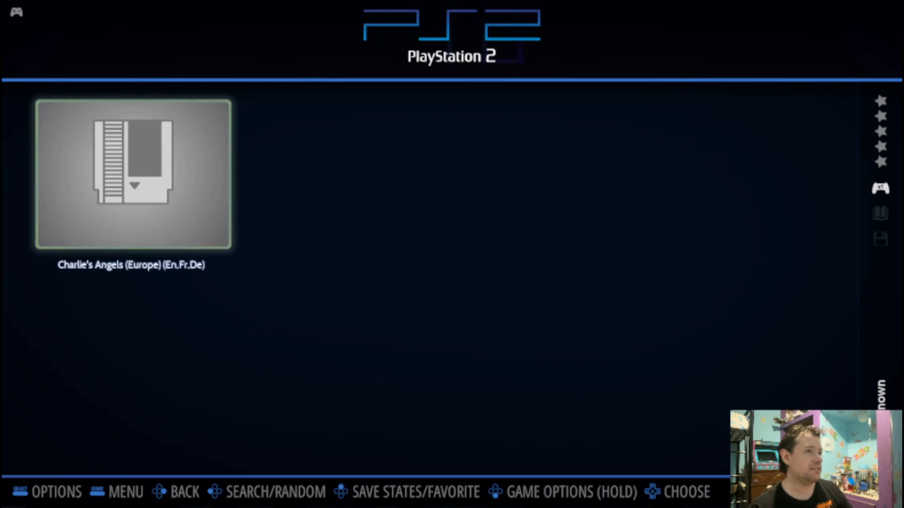
click(116, 491)
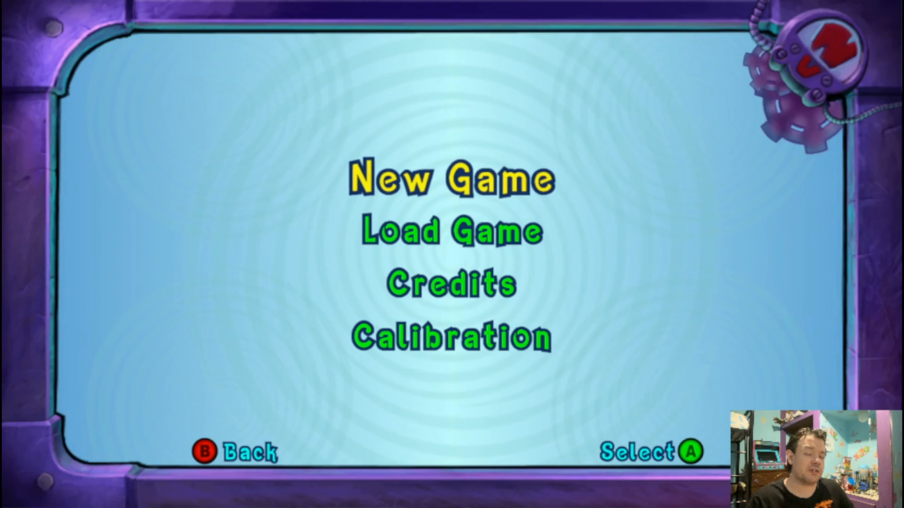
Step: Start a New Game, confirm the player name, choose Mild difficulty and save to an Empty slot
click(448, 179)
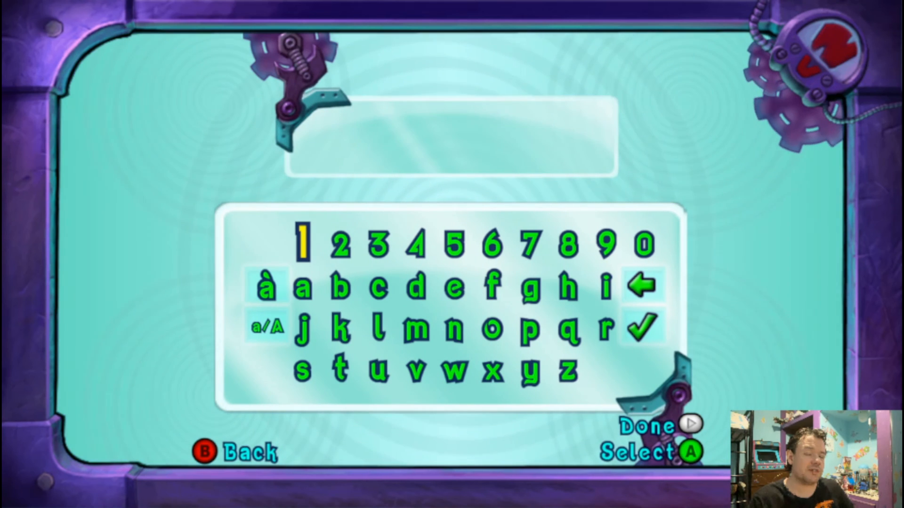
click(302, 286)
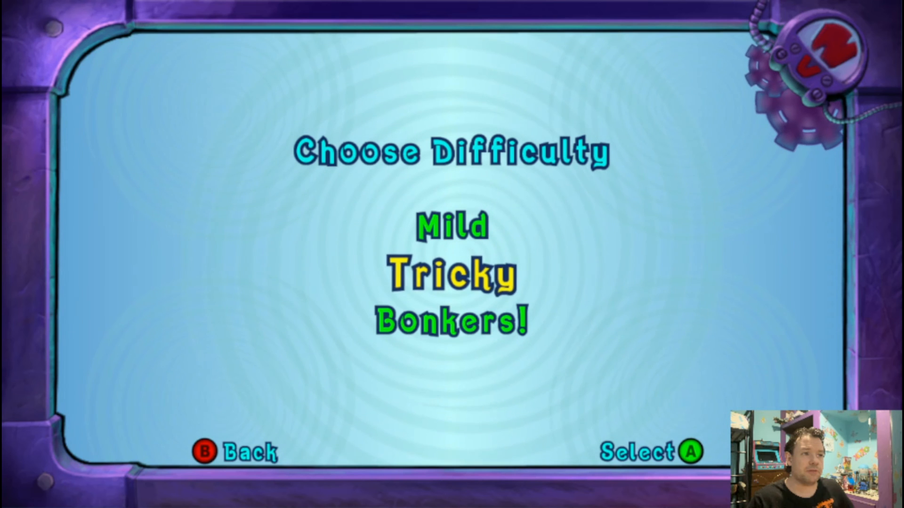
key(Up)
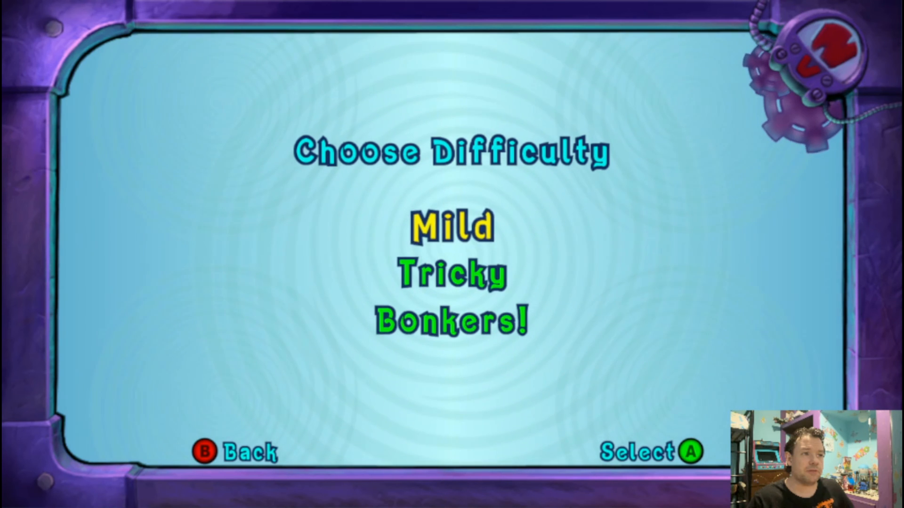
key(Down)
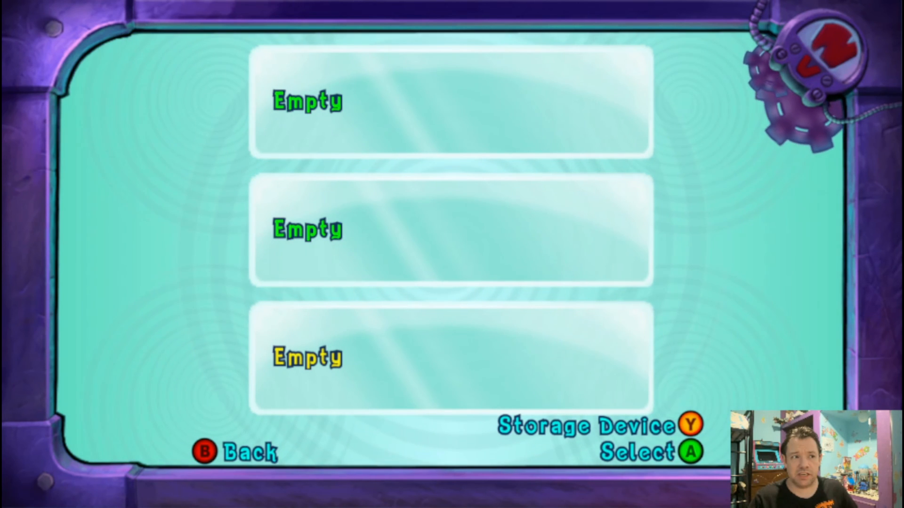
click(450, 102)
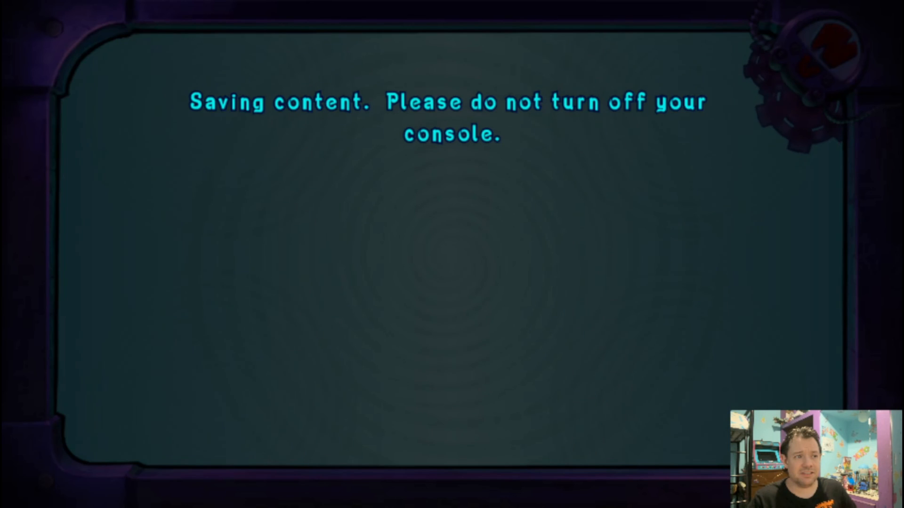